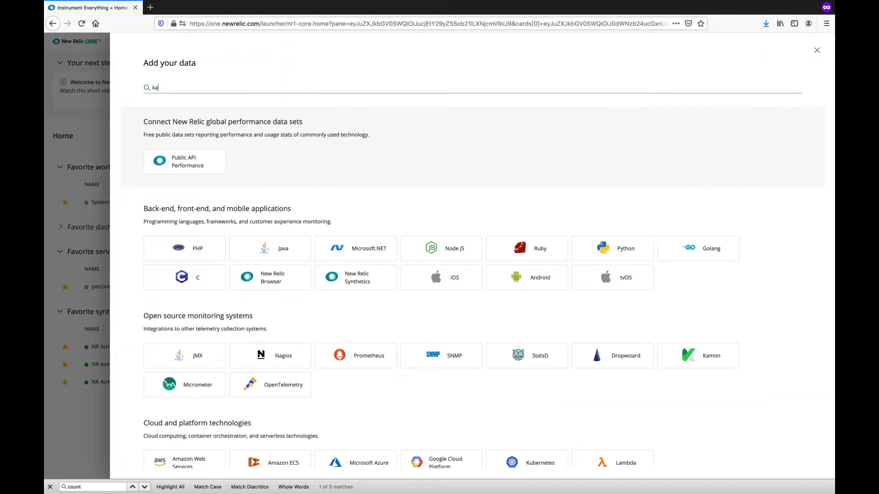
Search Add your data for 'kafka' and open the Kafka infrastructure integration
type("fka")
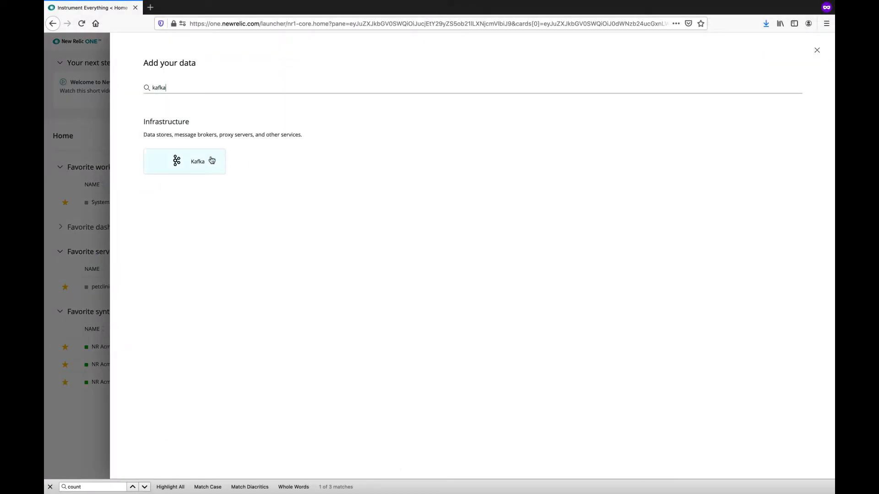
left_click(185, 162)
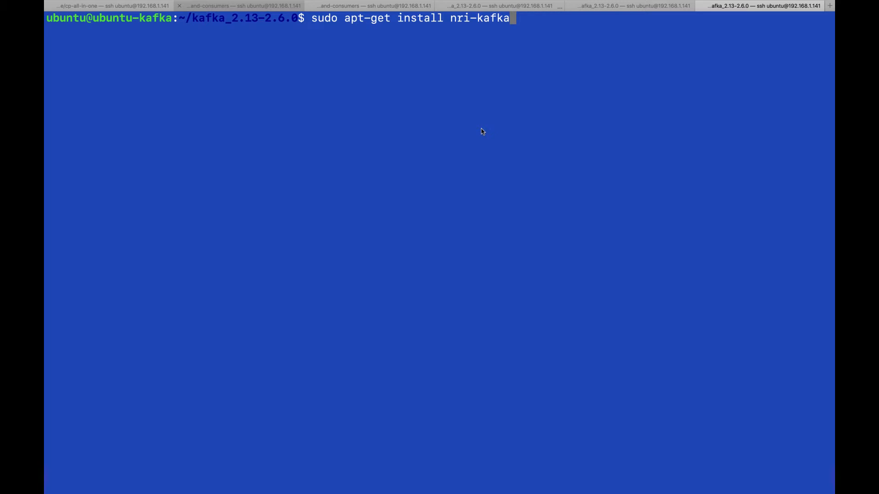
Install nri-kafka, then open kafka-config.yml with sudo vi and scroll through it
key("Return")
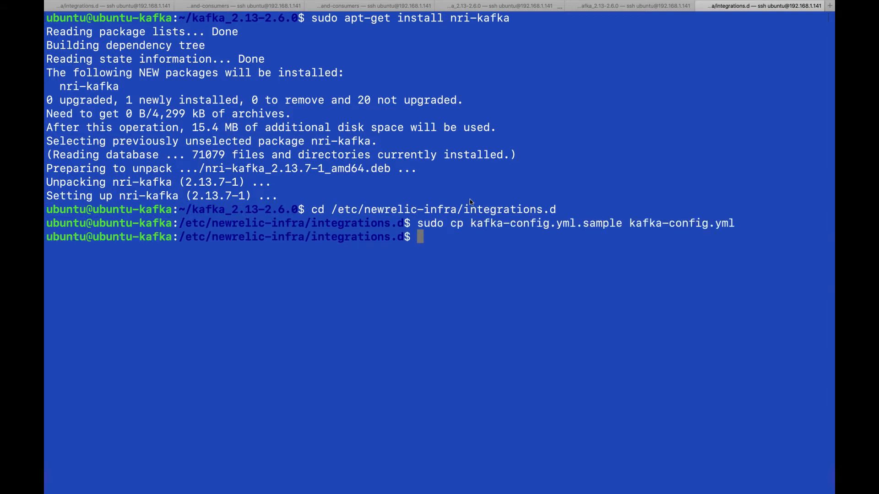
type("sudo vi kafka-config.yml")
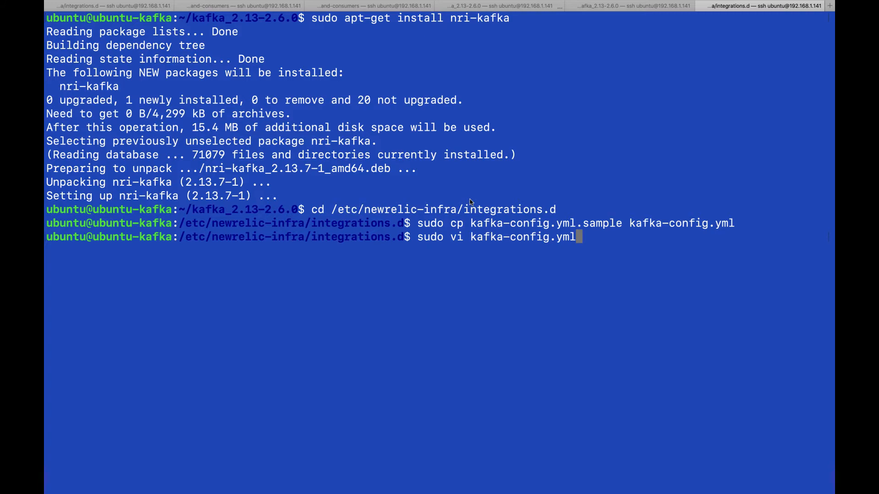
key("Return")
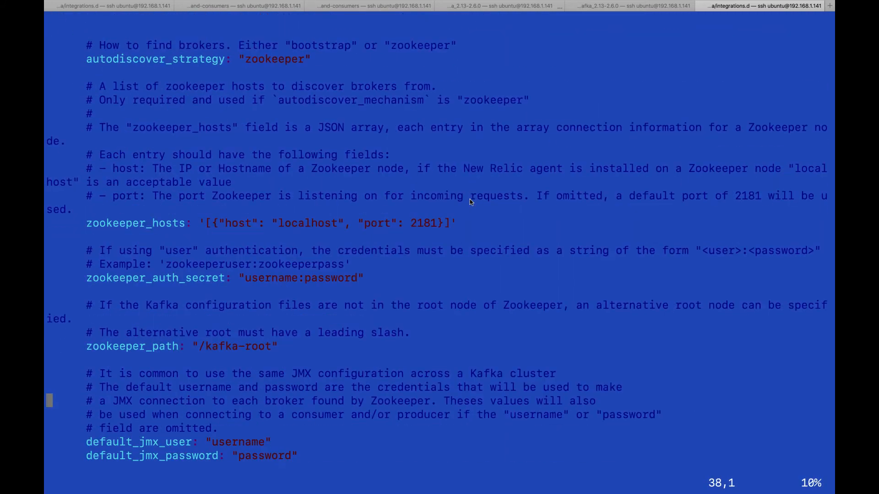
scroll("down", 3)
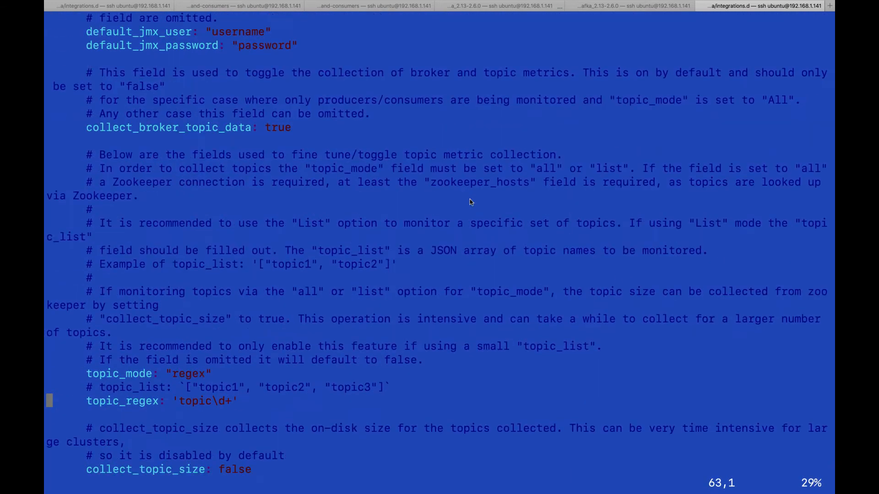
scroll("down", 3)
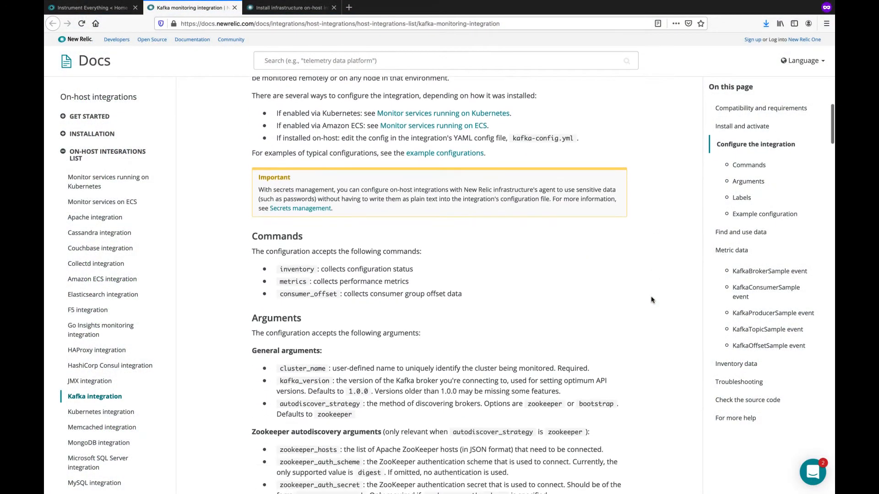
Read the Kafka docs from Arguments through the metric data reference, then return to New Relic One
scroll("down", 3)
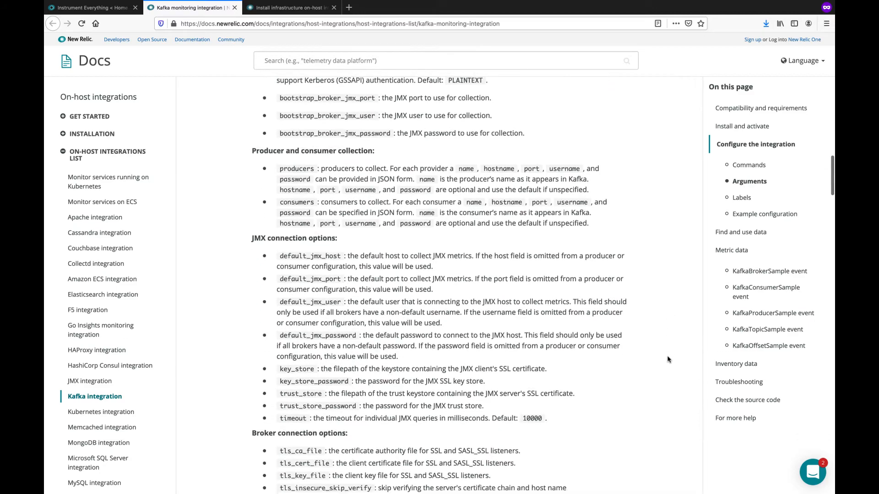
scroll("down", 3)
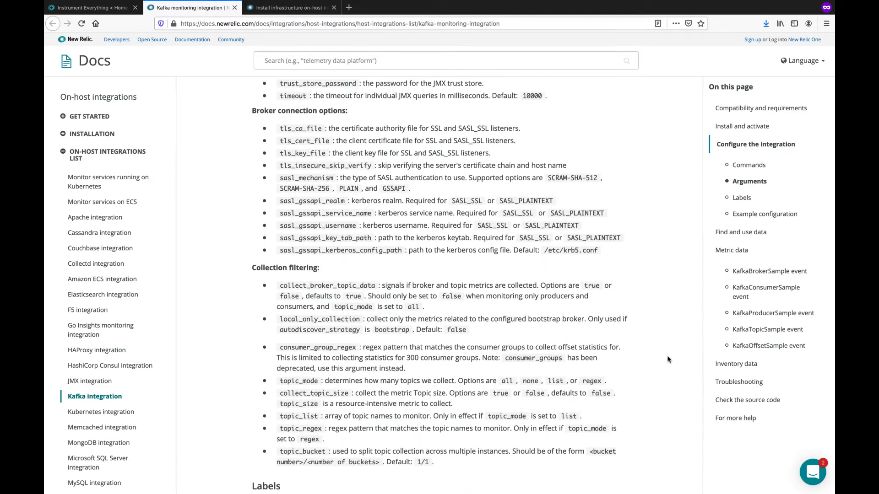
scroll("down", 3)
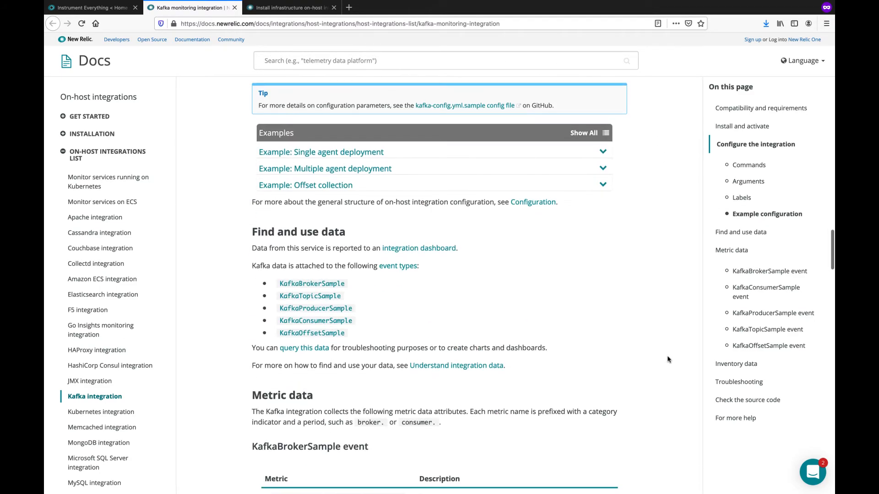
scroll("down", 3)
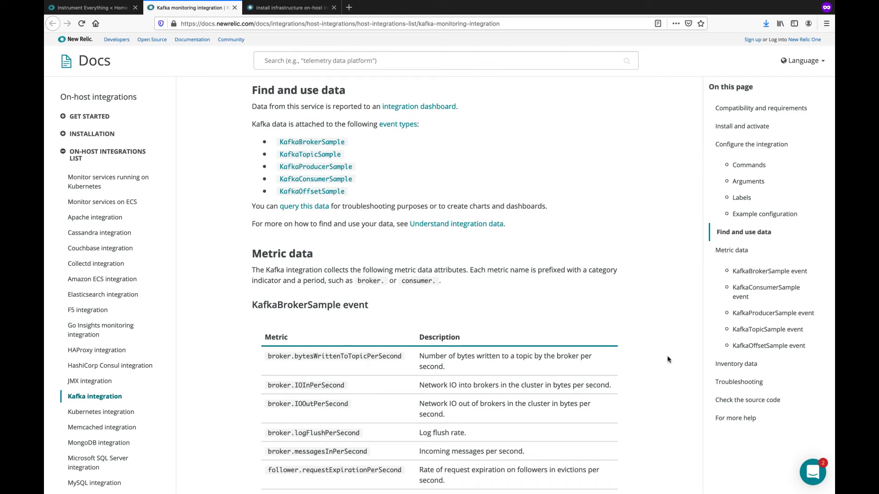
left_click(84, 7)
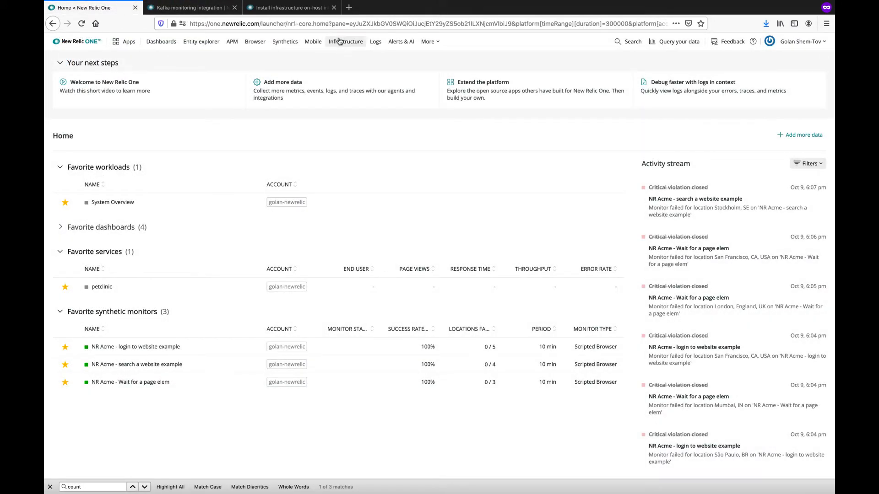
Check that Kafka is active under Infrastructure third-party services and open its dashboard
left_click(346, 41)
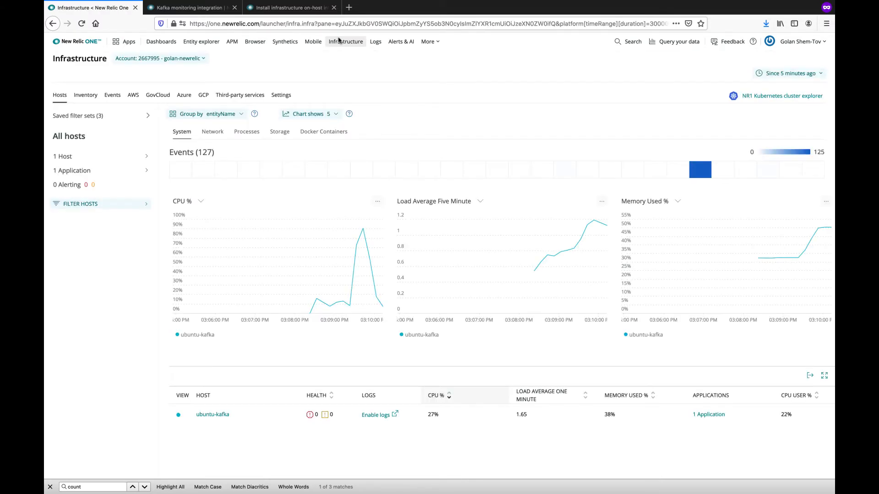
left_click(239, 95)
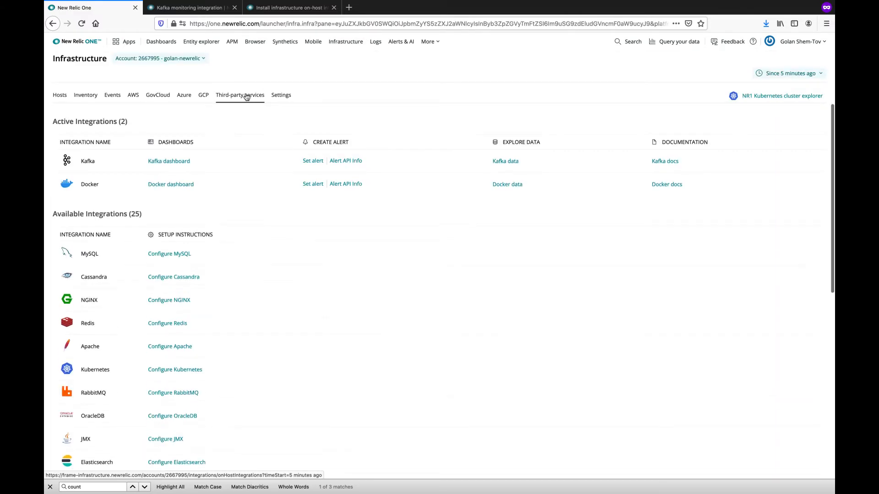
left_click(169, 160)
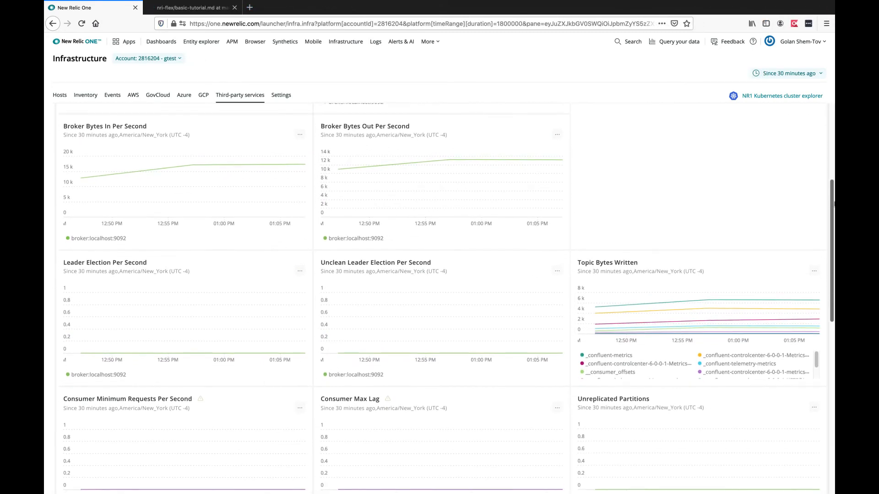
Scroll the Kafka dashboard down to consumer lag and under-replicated partition charts
scroll("down", 3)
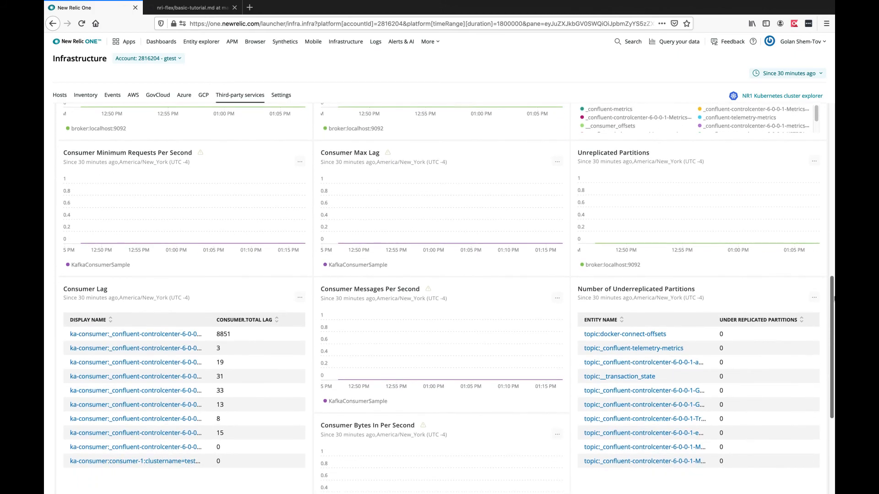